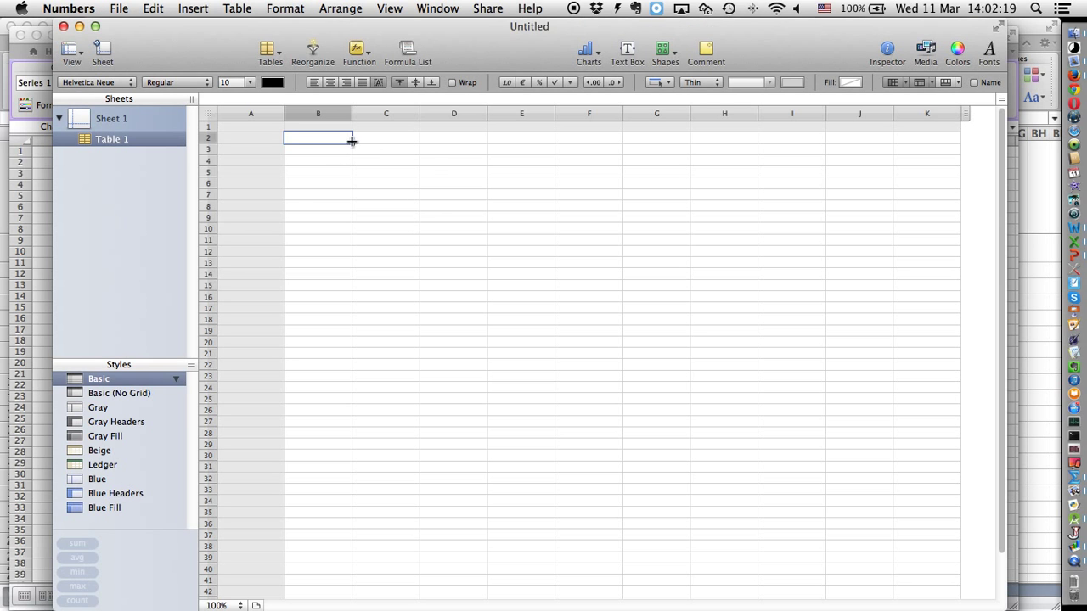
Fill column B with 1 to 17 and column C with 10 to 42 by twos, then select both columns.
{"action": "type", "text": "2"}
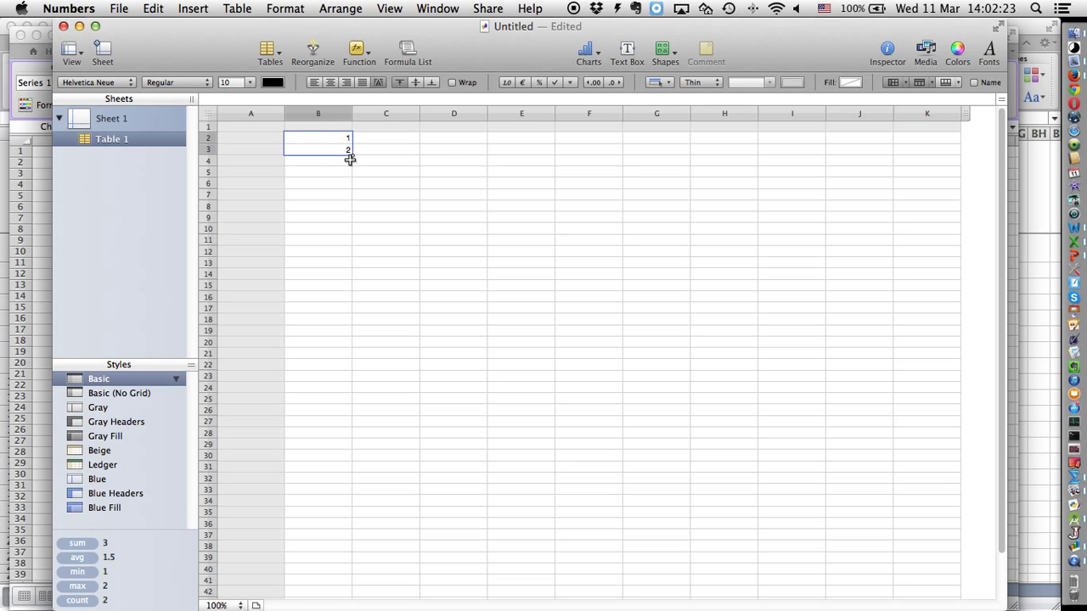
{"action": "left_click_drag", "start_coordinate": [349, 159], "coordinate": [350, 321]}
{"action": "type", "text": "10"}
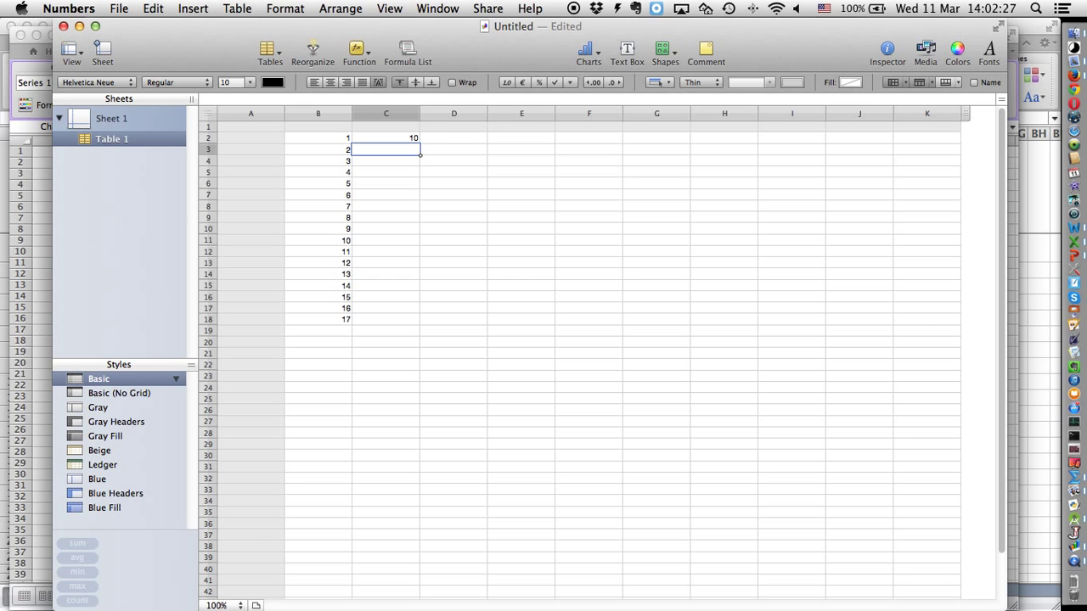
{"action": "left_click", "coordinate": [386, 138]}
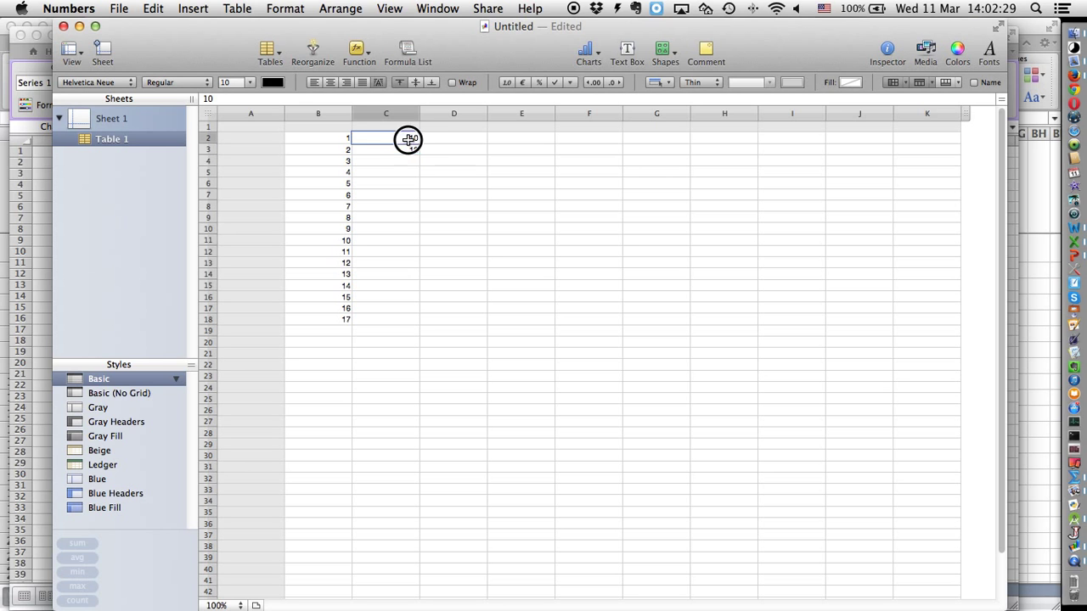
{"action": "left_click_drag", "start_coordinate": [407, 139], "coordinate": [405, 331]}
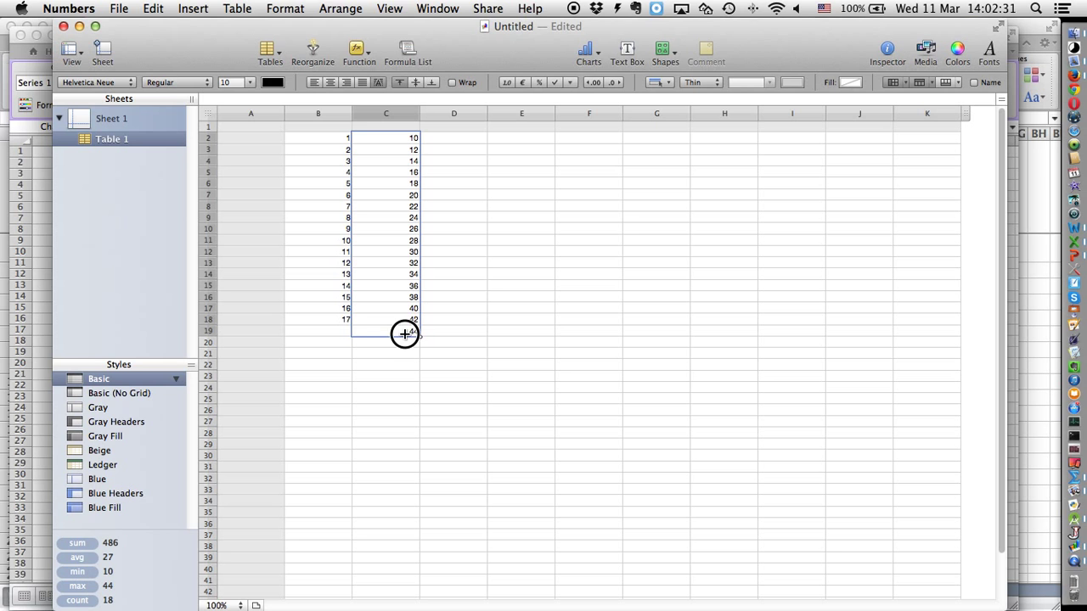
{"action": "left_click", "coordinate": [453, 319]}
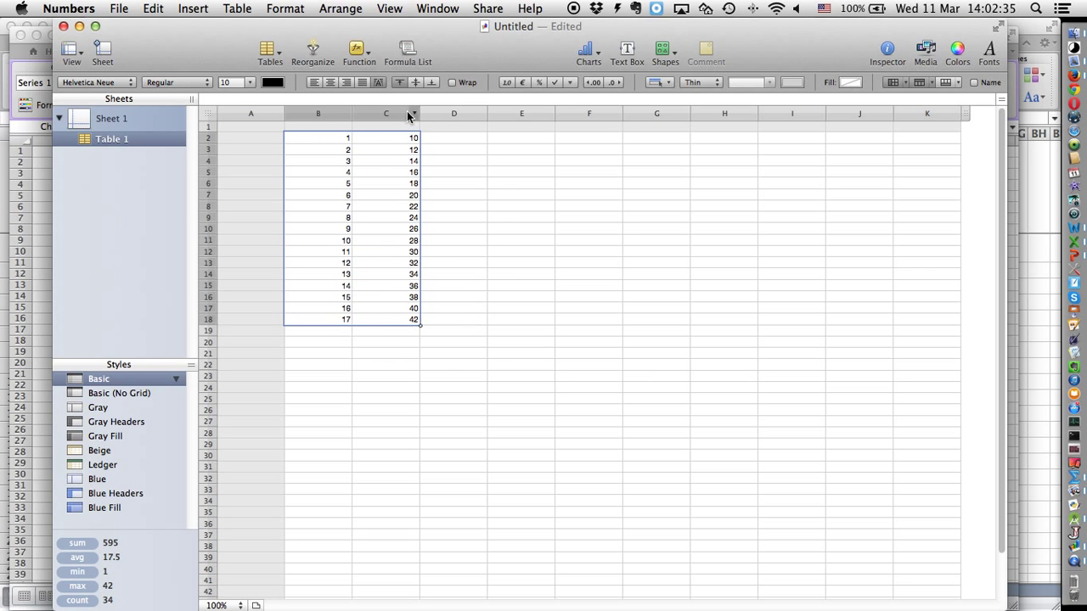
Bring up the chart type choices for the selected data.
{"action": "left_click", "coordinate": [588, 50]}
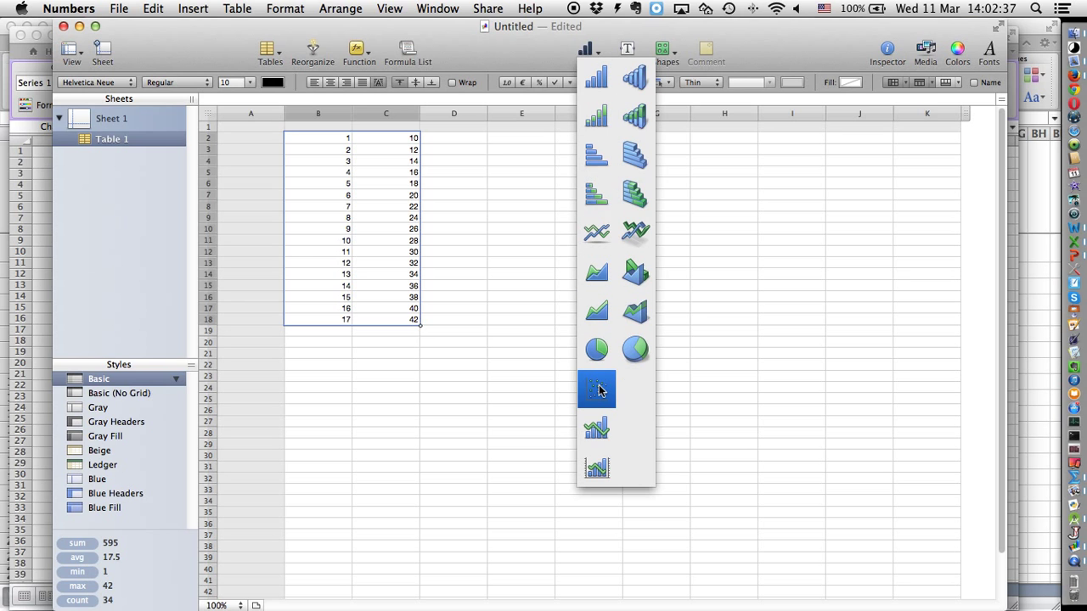
{"action": "mouse_move", "coordinate": [603, 399]}
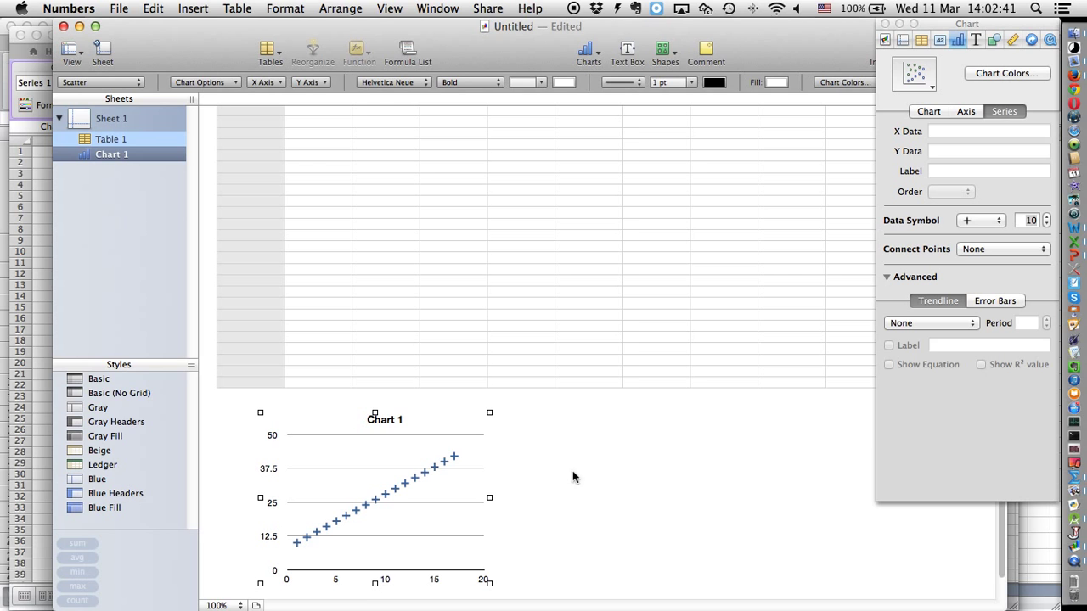
{"action": "mouse_move", "coordinate": [477, 498]}
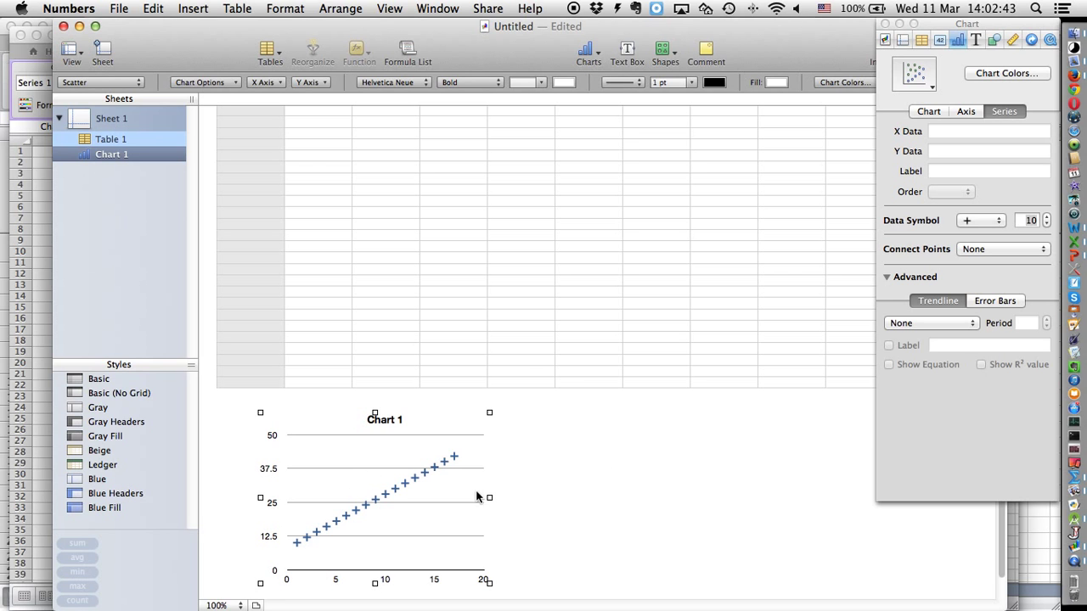
{"action": "mouse_move", "coordinate": [547, 365]}
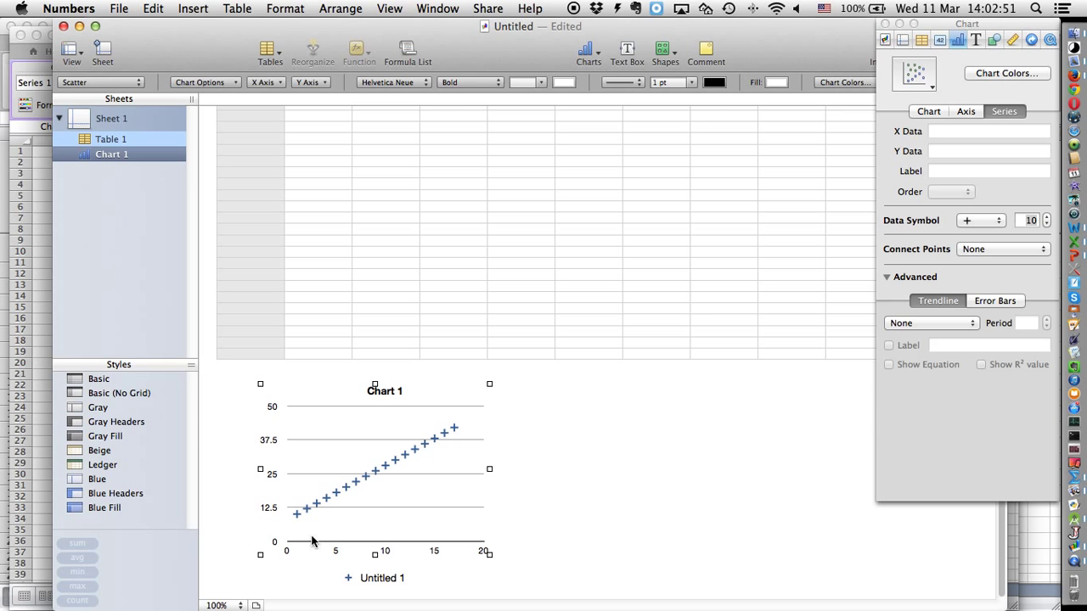
{"action": "mouse_move", "coordinate": [617, 306]}
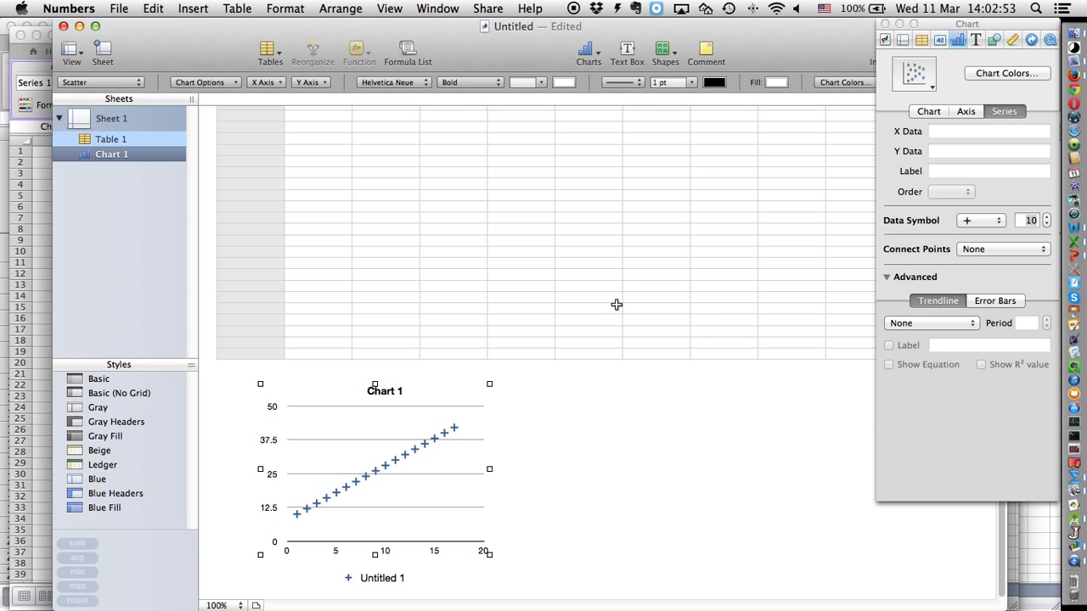
{"action": "mouse_move", "coordinate": [632, 380]}
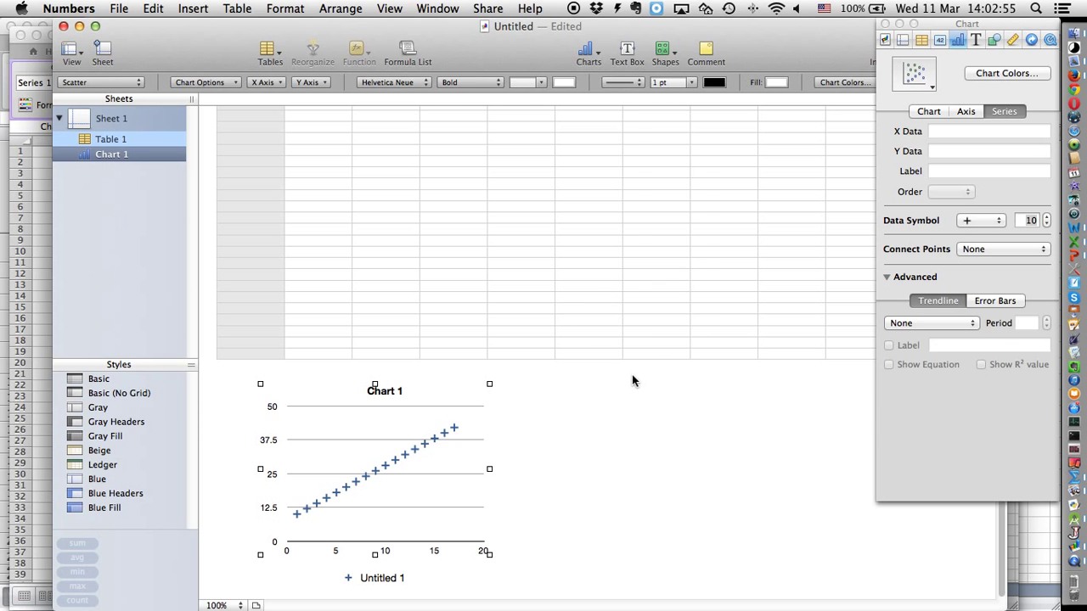
{"action": "mouse_move", "coordinate": [937, 292]}
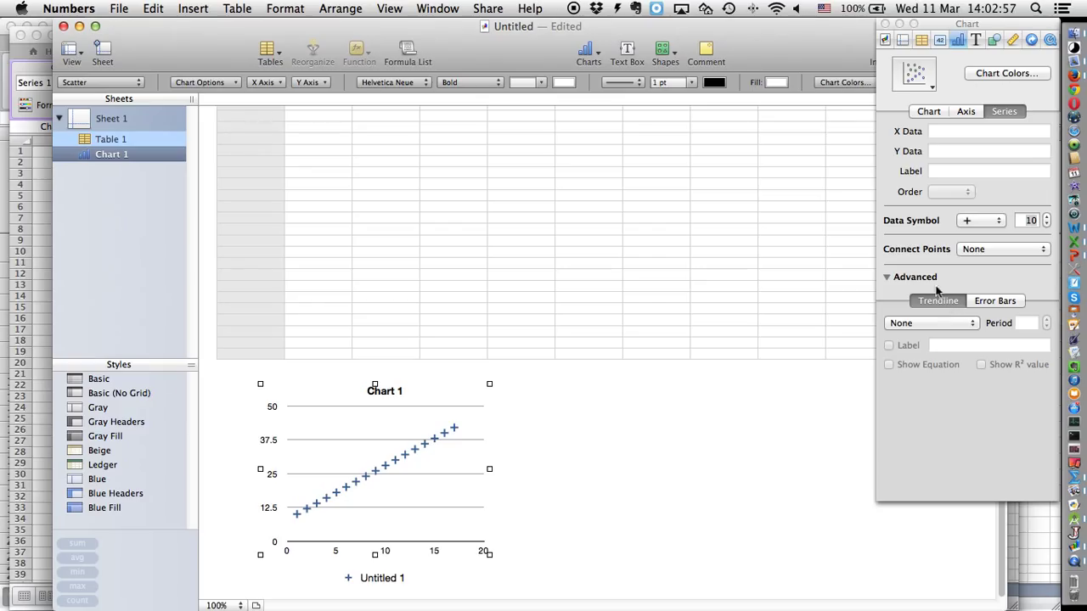
Add a linear trendline to the scatter points and show its equation, y = 2x + 8.
{"action": "left_click", "coordinate": [931, 323]}
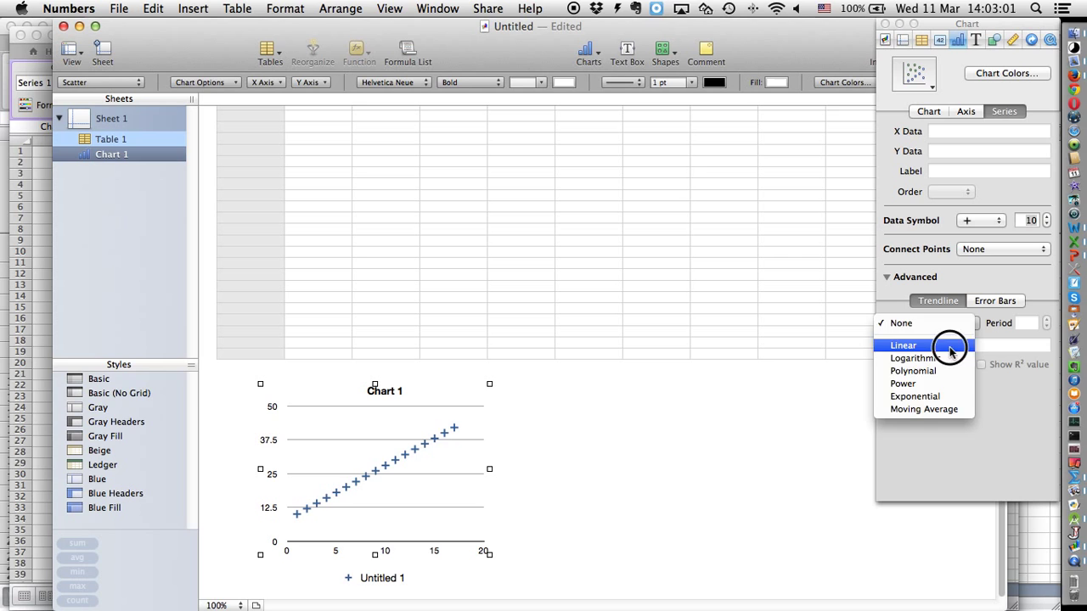
{"action": "left_click", "coordinate": [903, 345]}
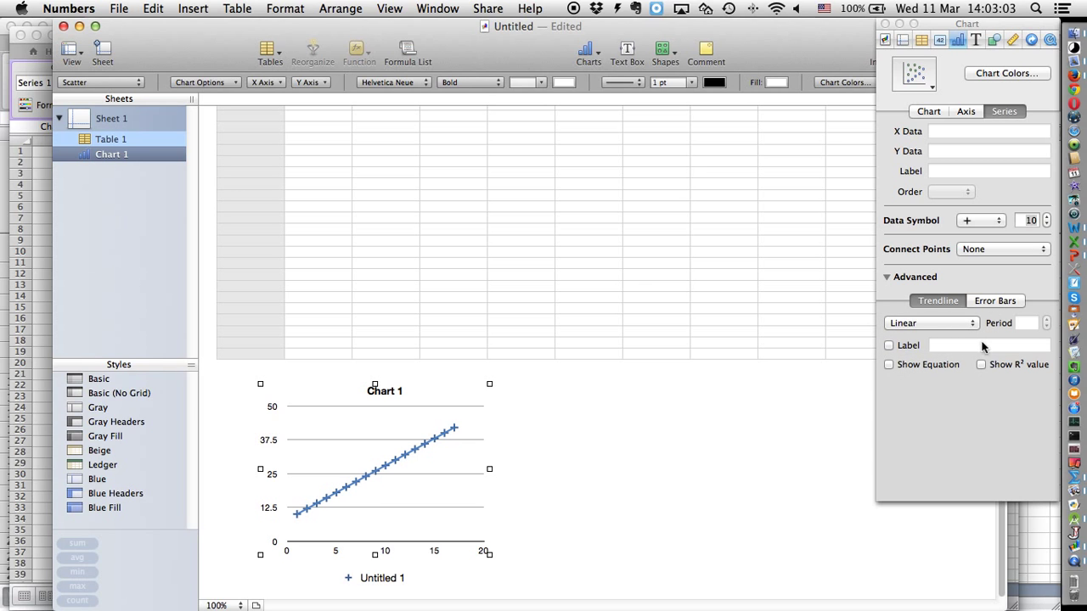
{"action": "left_click", "coordinate": [888, 364]}
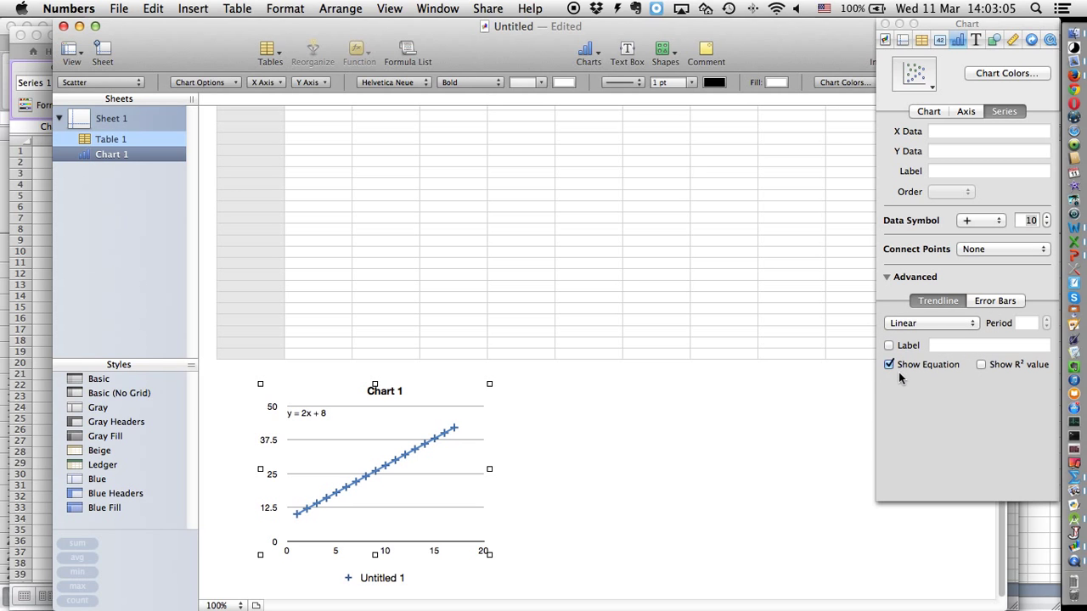
{"action": "mouse_move", "coordinate": [551, 414]}
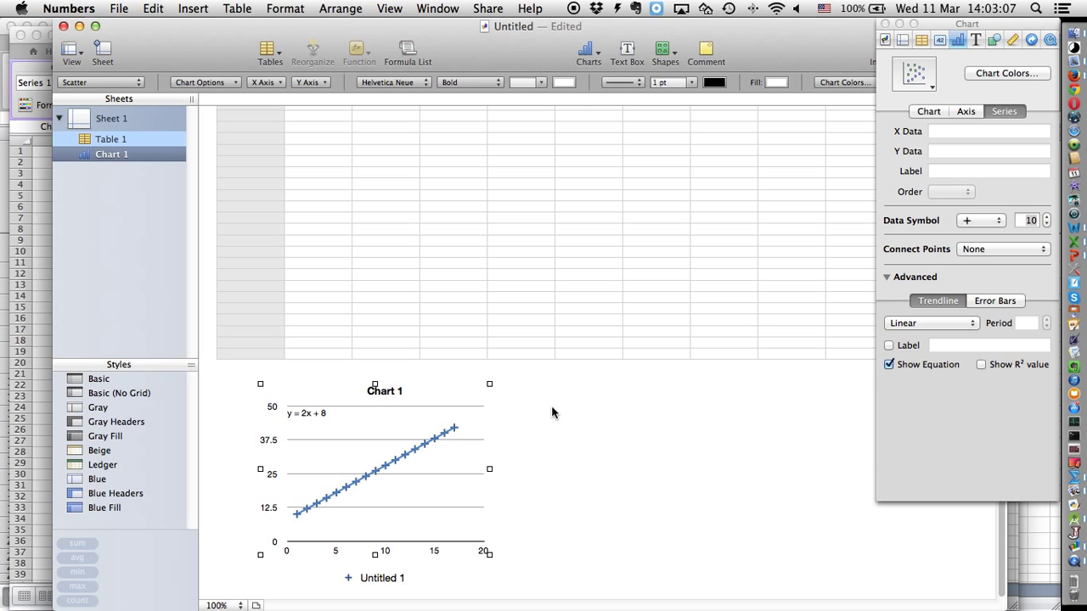
{"action": "mouse_move", "coordinate": [913, 242]}
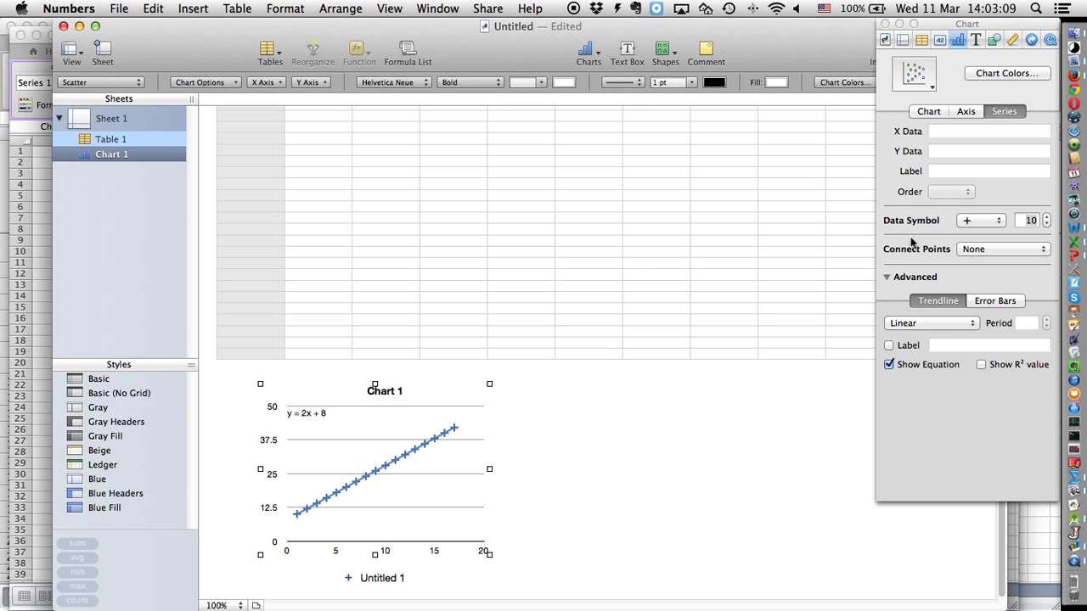
Switch the Chart Inspector to the Y and X value axis settings.
{"action": "left_click", "coordinate": [964, 112]}
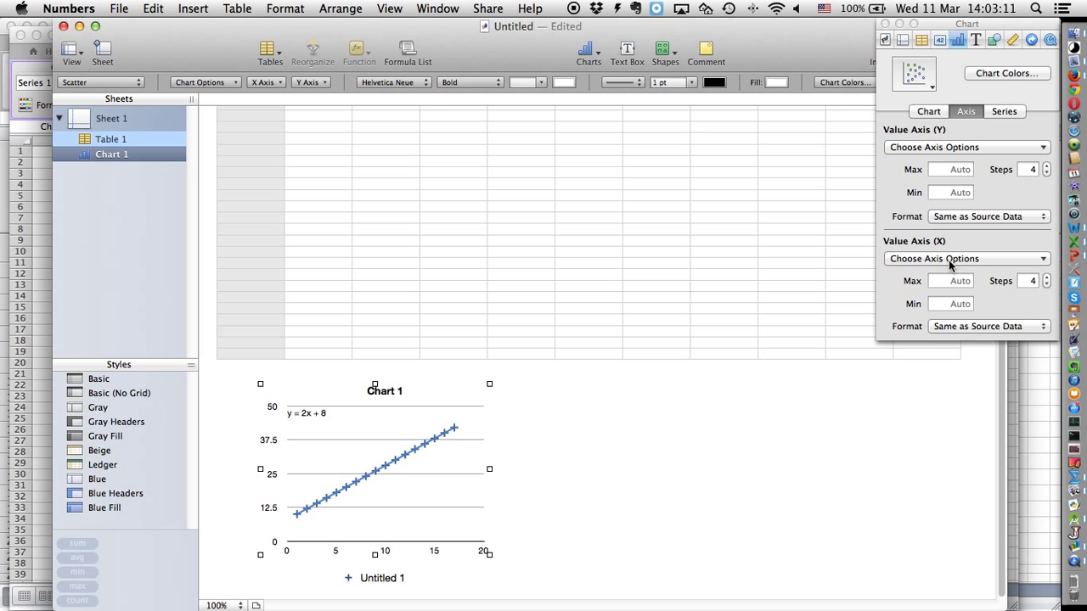
{"action": "mouse_move", "coordinate": [330, 560]}
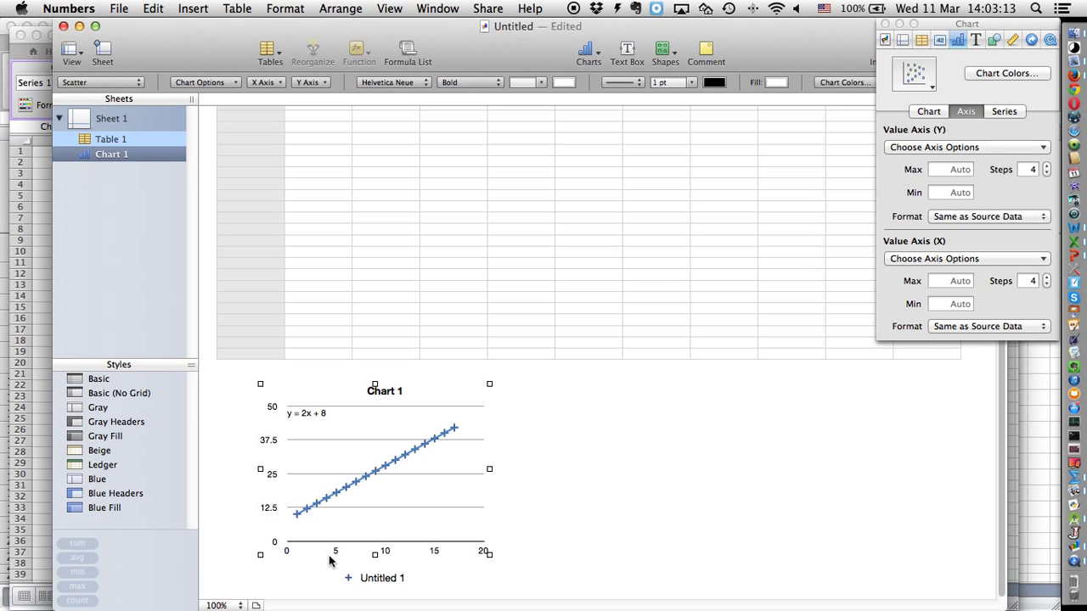
{"action": "mouse_move", "coordinate": [251, 551]}
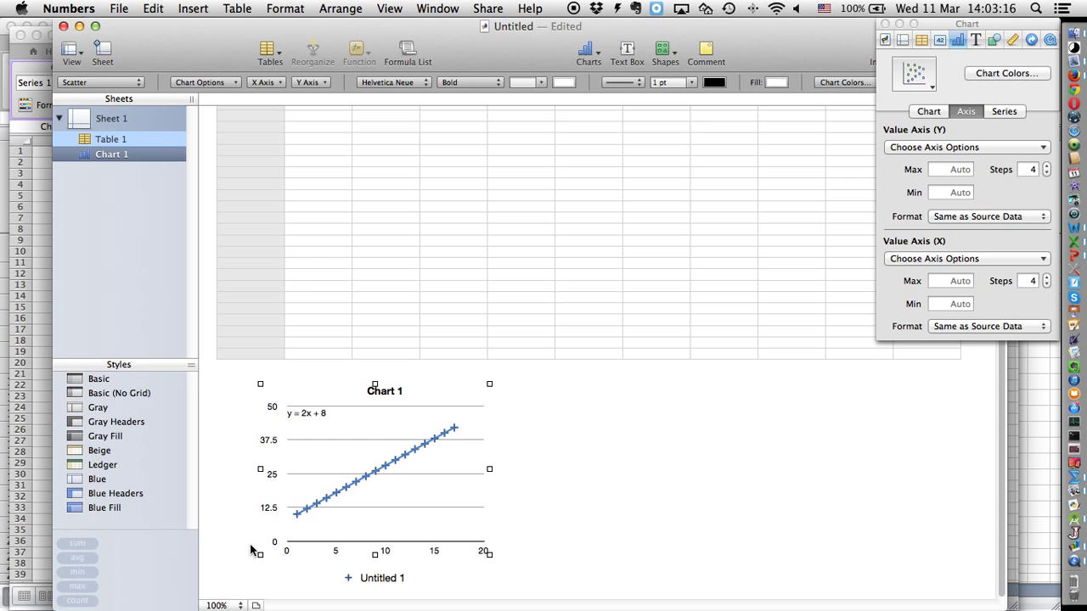
{"action": "mouse_move", "coordinate": [267, 538]}
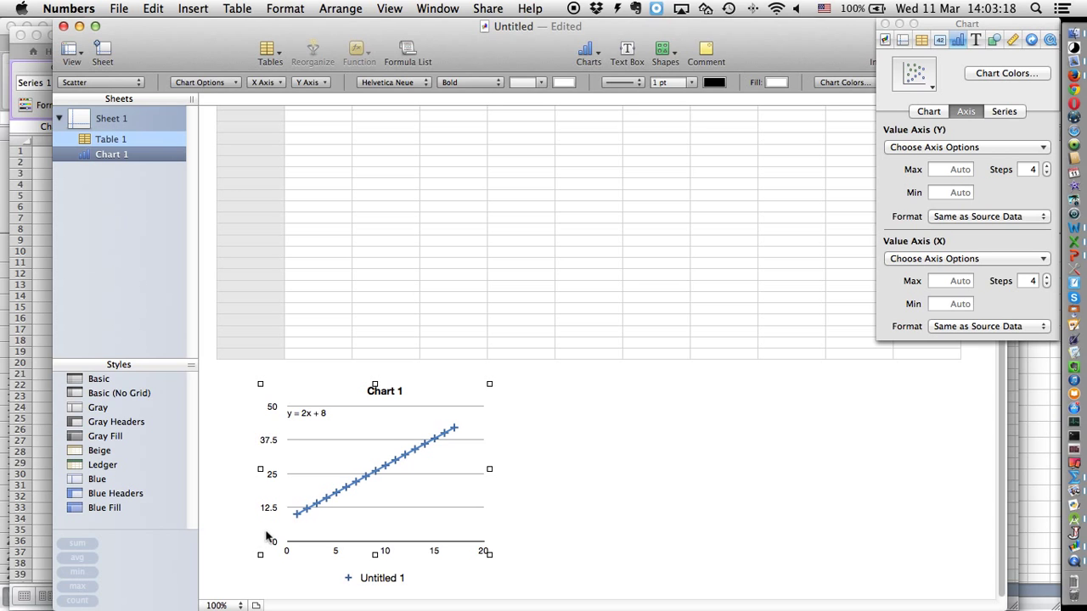